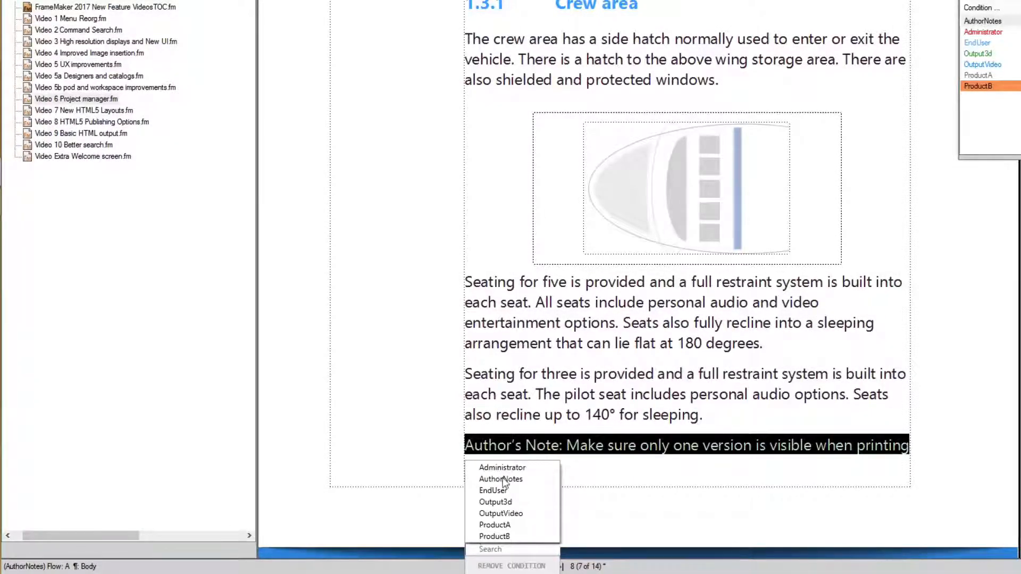
Remove the condition from the Author's Note, keeping it as unconditional text
{"action": "left_click", "coordinate": [511, 565]}
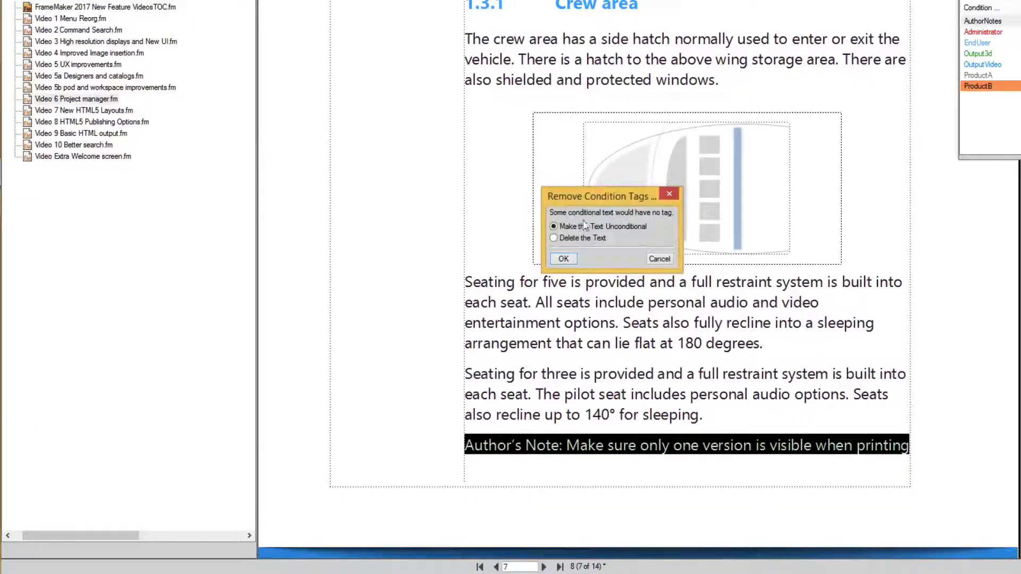
{"action": "left_click", "coordinate": [563, 258]}
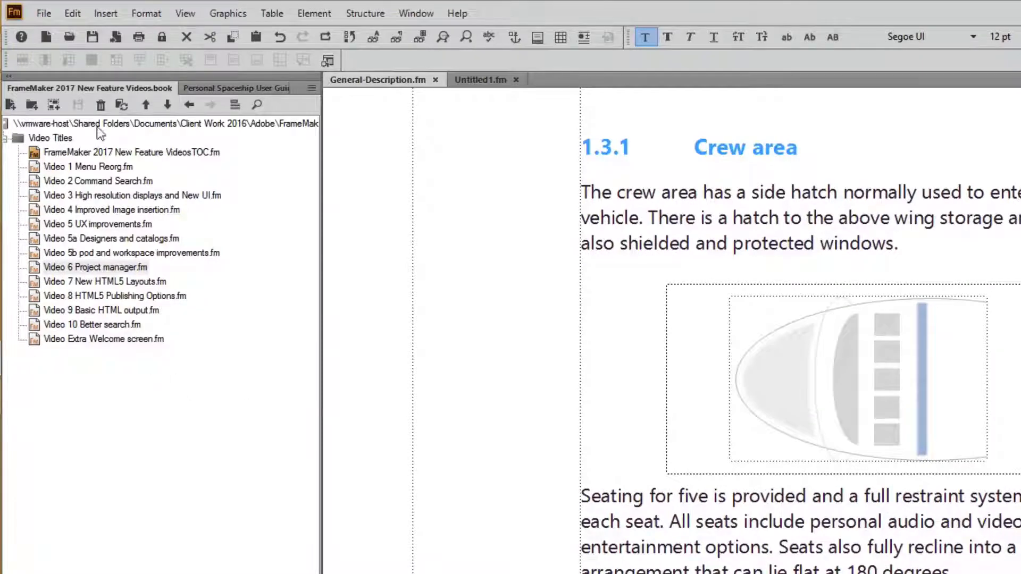
Show the Conditional Tags pod via the Insert menu, docked beside the Crew area document
{"action": "left_click", "coordinate": [105, 12]}
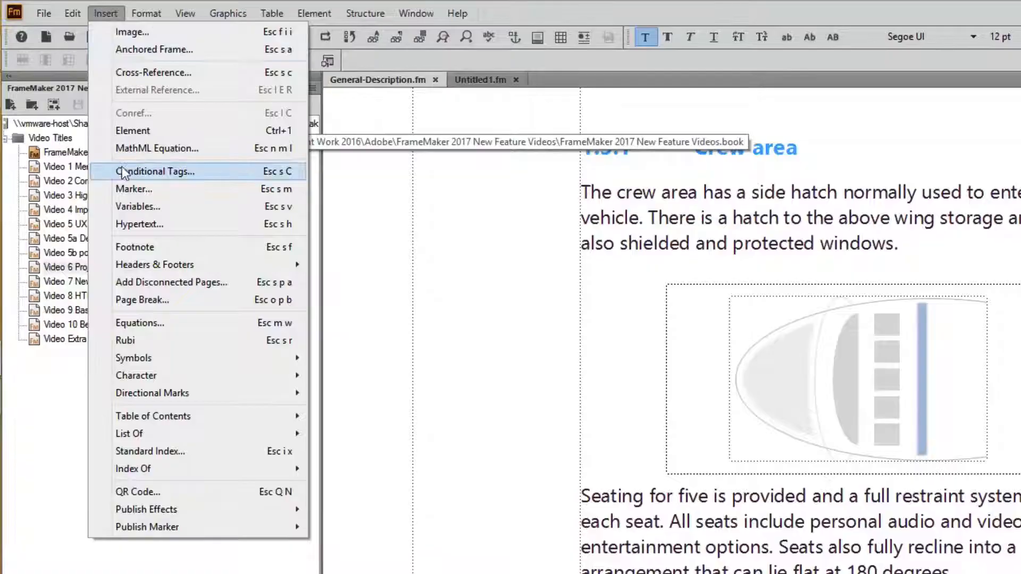
{"action": "left_click", "coordinate": [157, 171]}
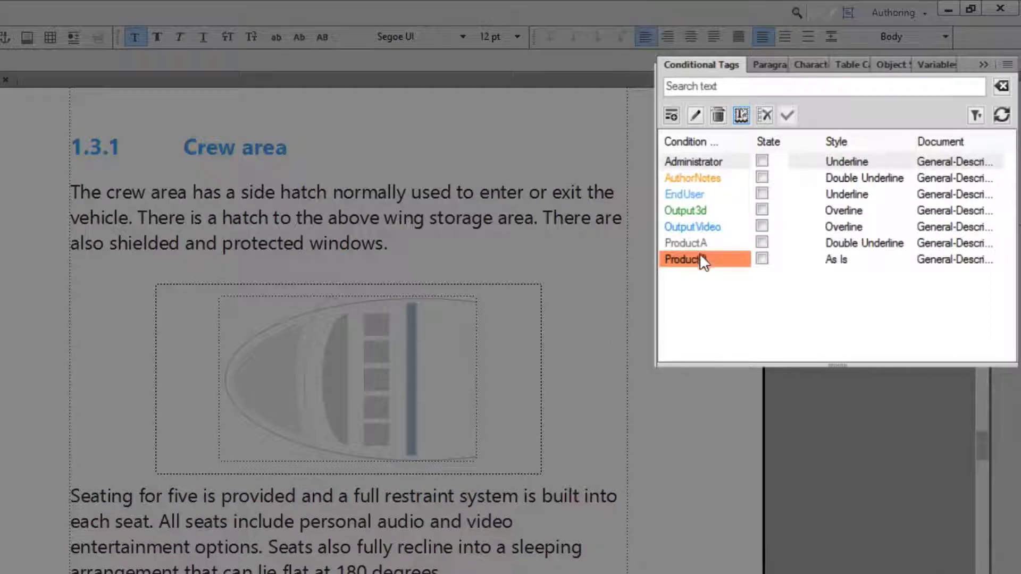
{"action": "mouse_move", "coordinate": [700, 260]}
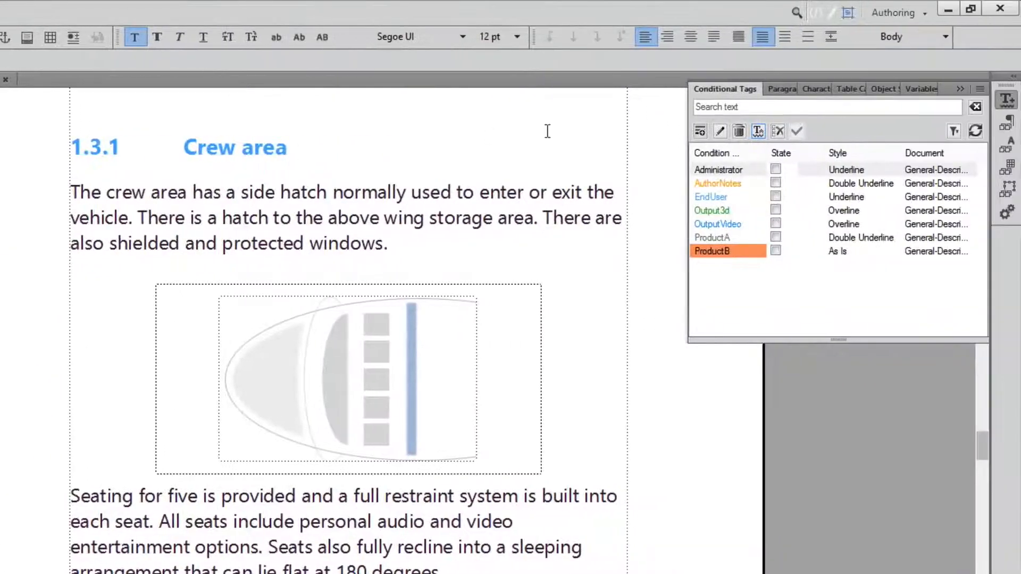
{"action": "left_click", "coordinate": [700, 130]}
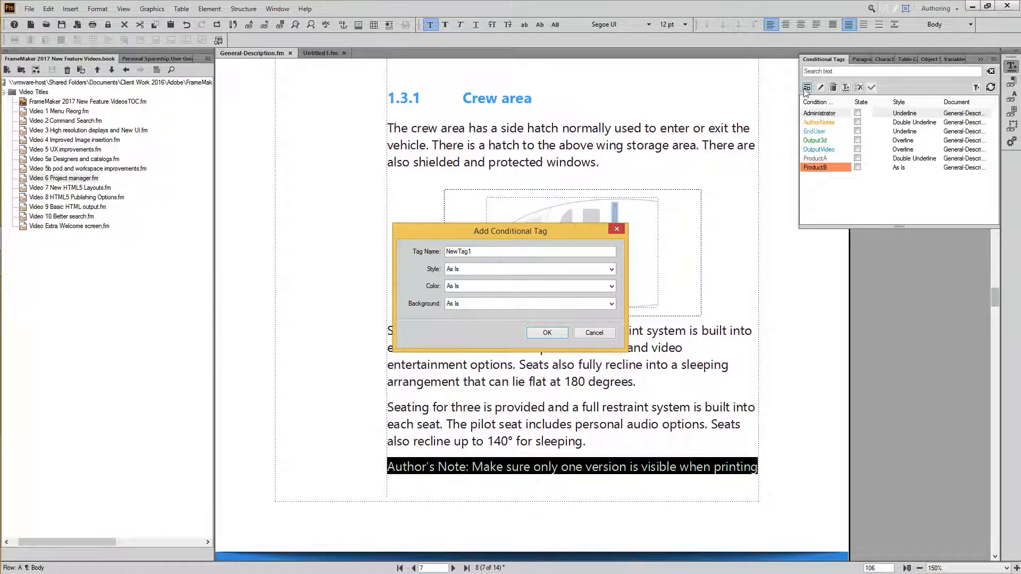
{"action": "left_click", "coordinate": [593, 333]}
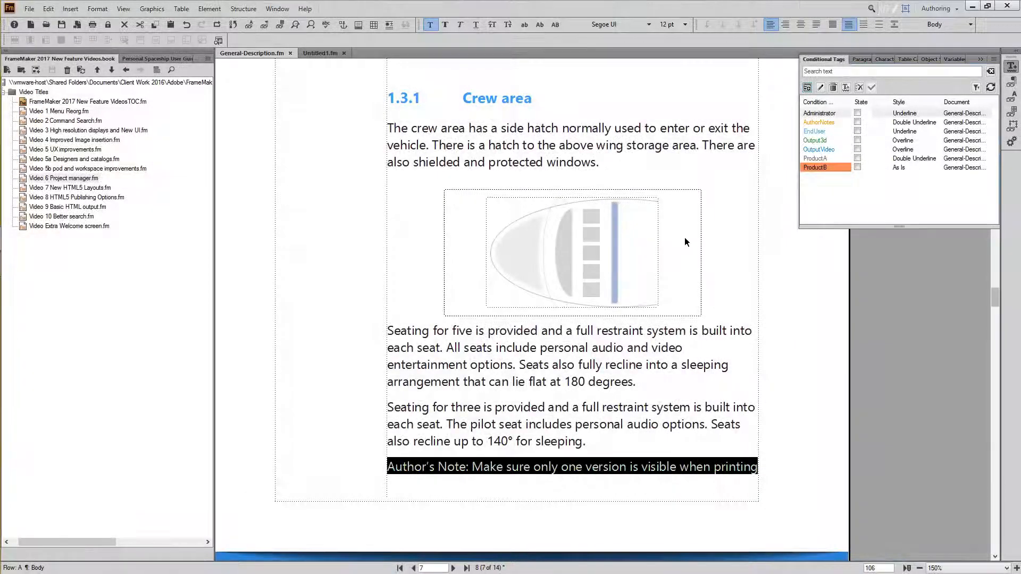
{"action": "mouse_move", "coordinate": [939, 137]}
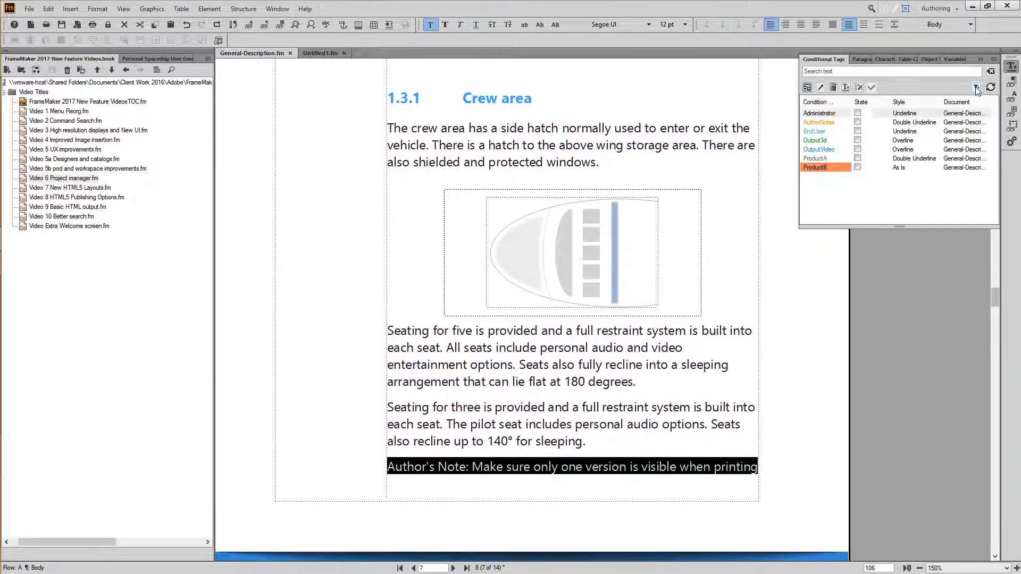
{"action": "left_click", "coordinate": [975, 87]}
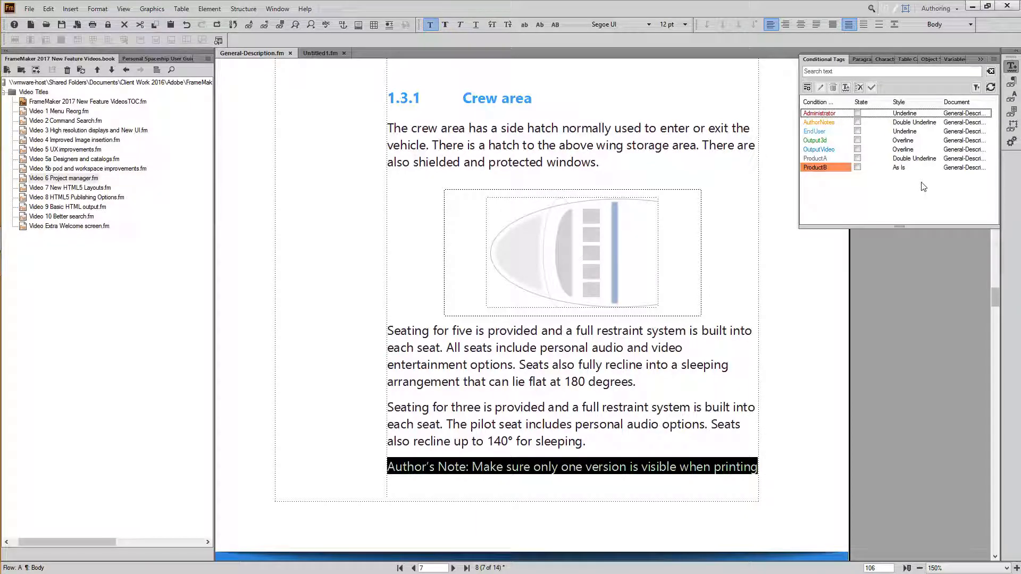
{"action": "mouse_move", "coordinate": [919, 185]}
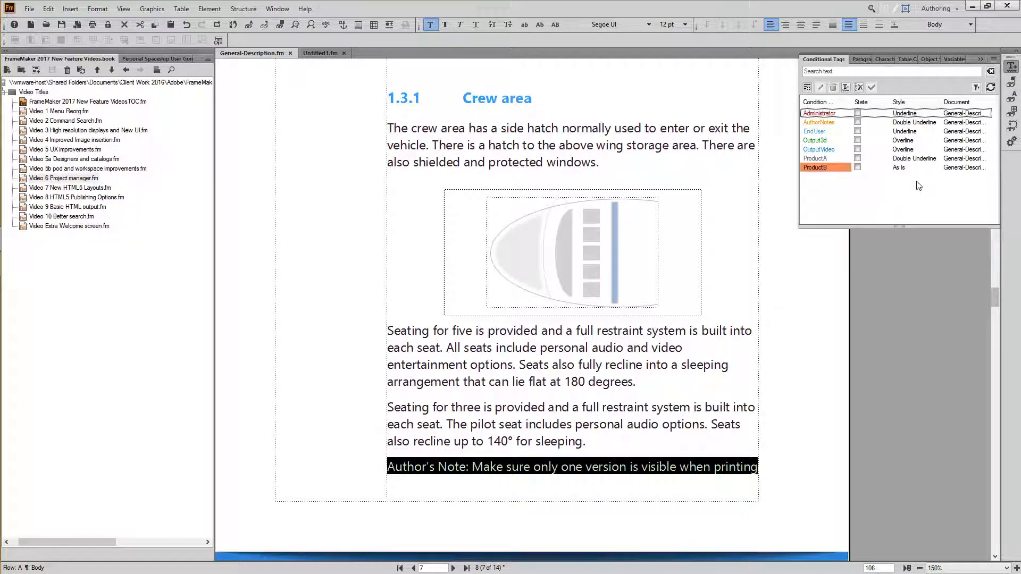
{"action": "mouse_move", "coordinate": [905, 113]}
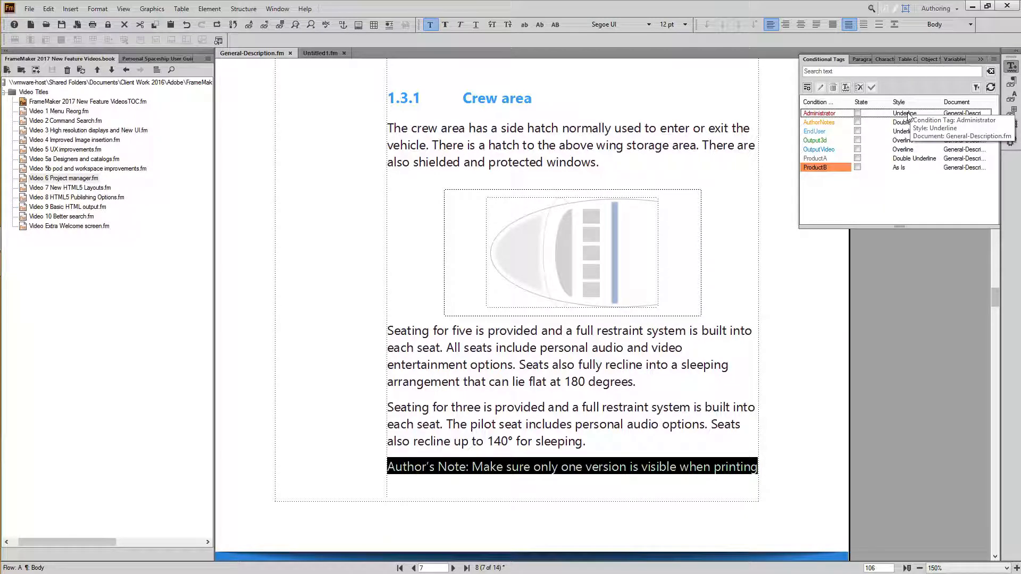
{"action": "mouse_move", "coordinate": [900, 189]}
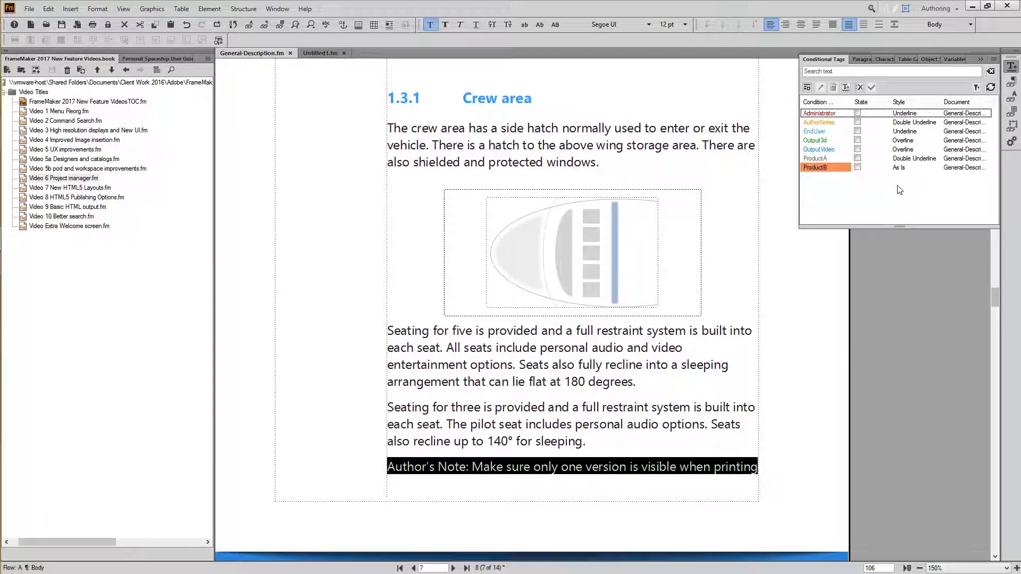